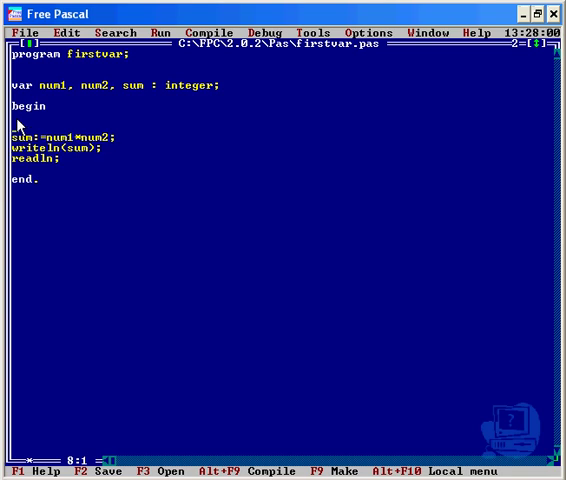
Insert readln(num1); and readln(num2); after begin, above the sum:=num1+num2; line
key(Backspace)
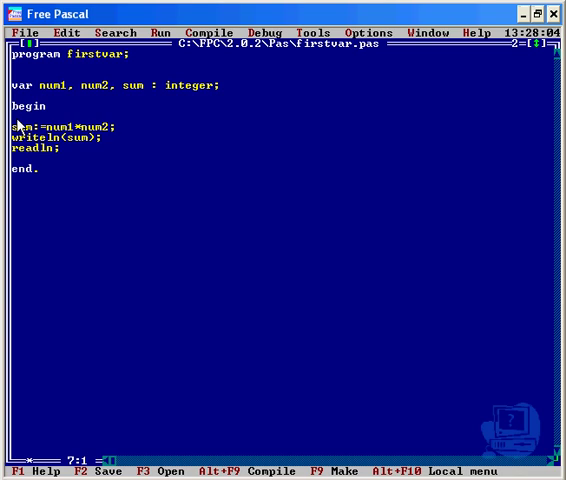
text(readln)
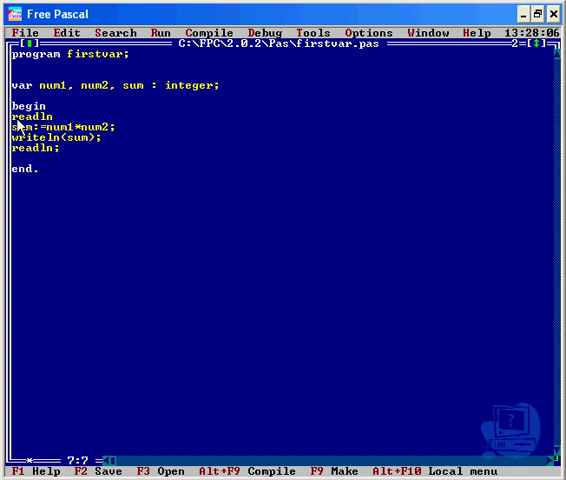
text(<)
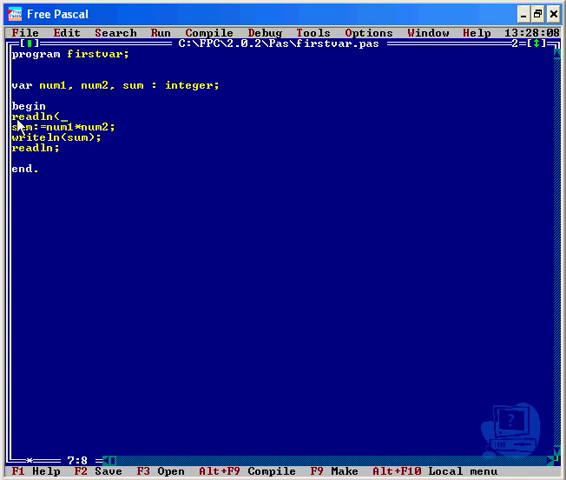
text(num1);)
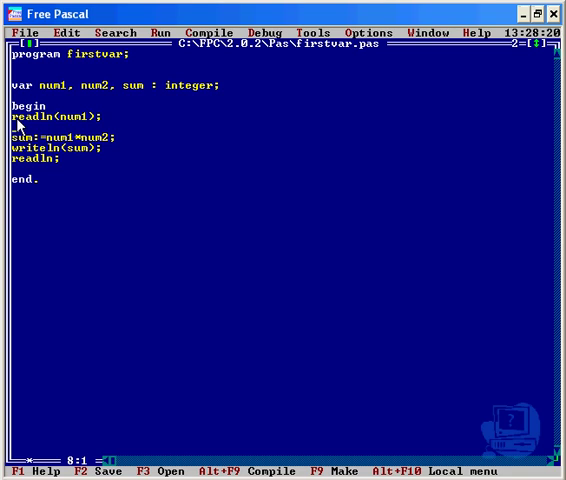
text(readln()
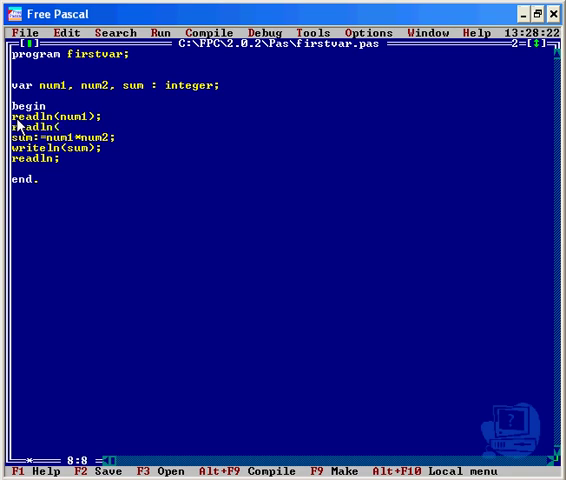
text(num2))
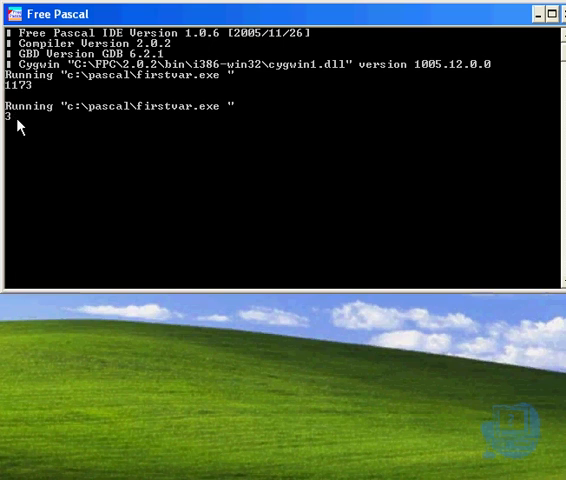
text(4)
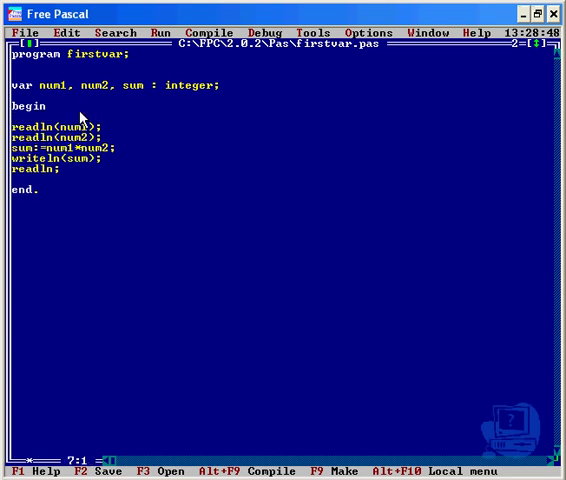
Add write('Enter number 1: '); above readln(num1);
text(writeln)
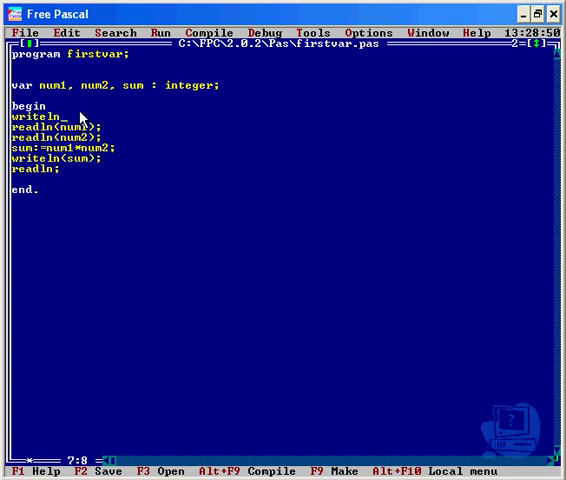
key(BackSpace)
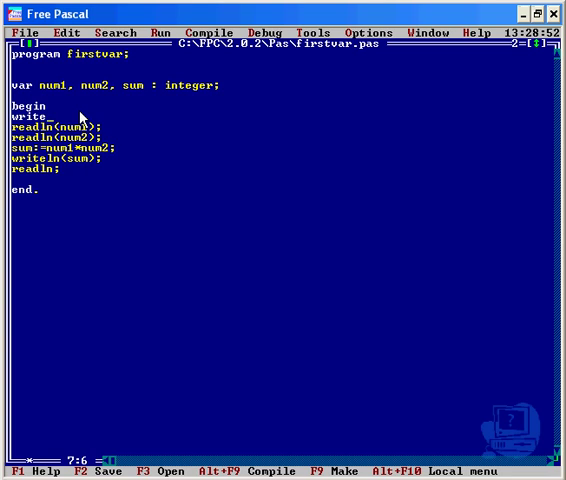
text((")
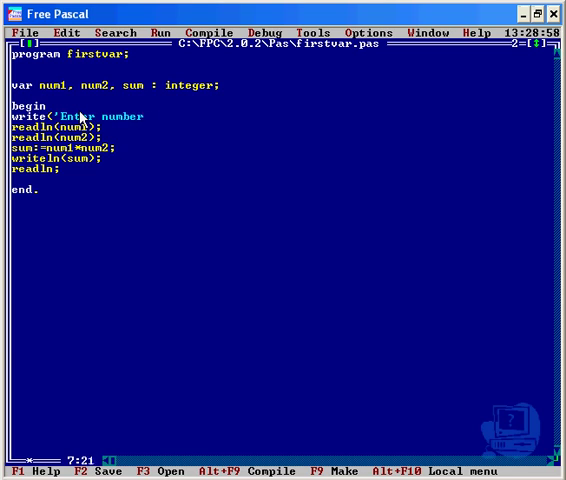
text(1:)
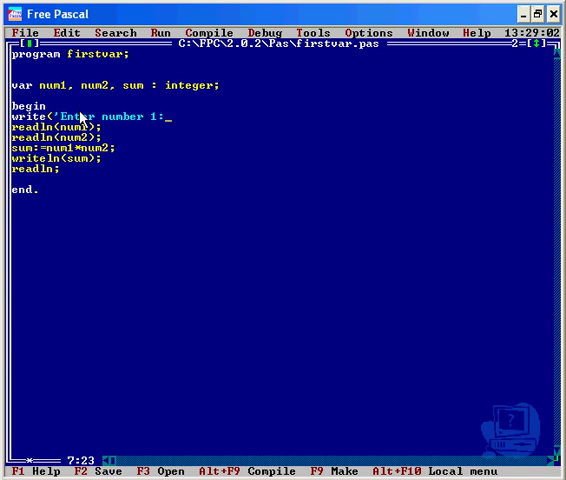
text(');)
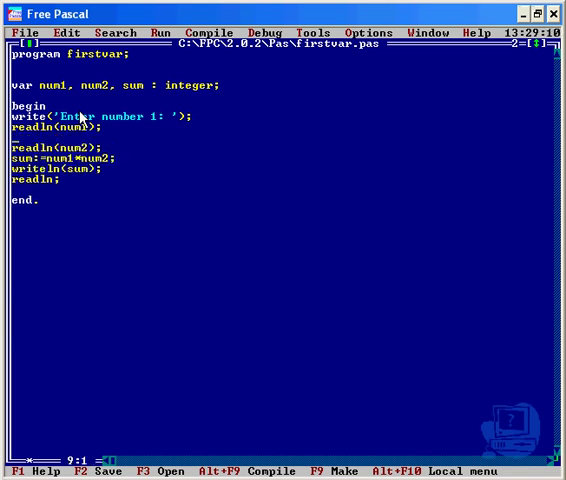
Begin a matching write('Enter n… prompt above readln(num2);
text(write()
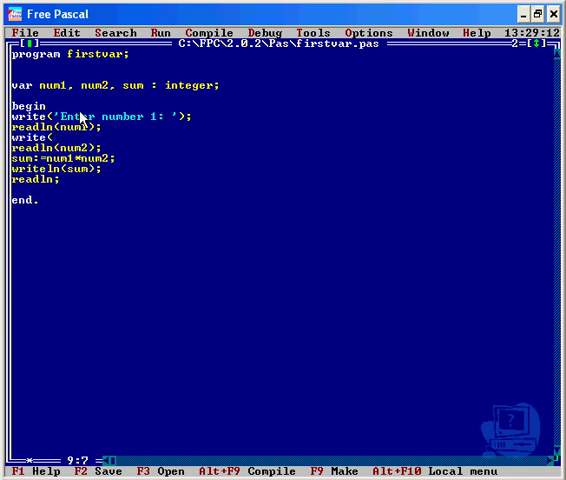
text('Enter n)
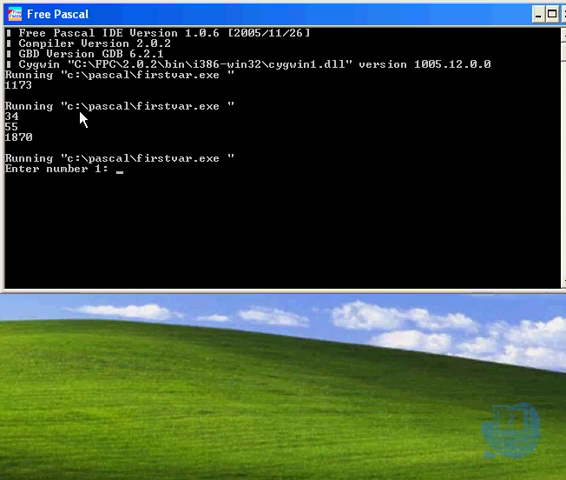
text(12)
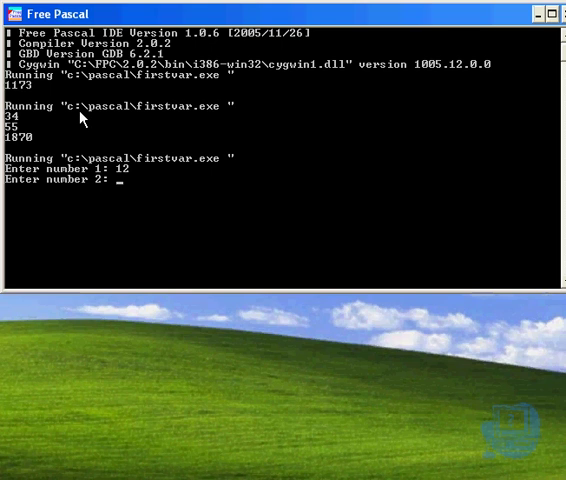
text(2)
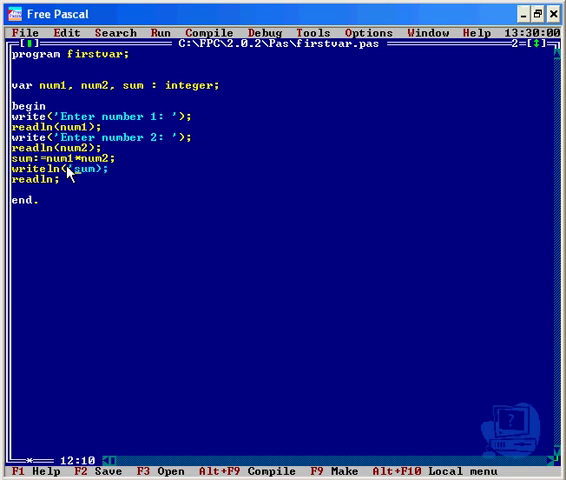
Change the output line to writeln('The total is: ',sum,'!');
text(The totlagum)
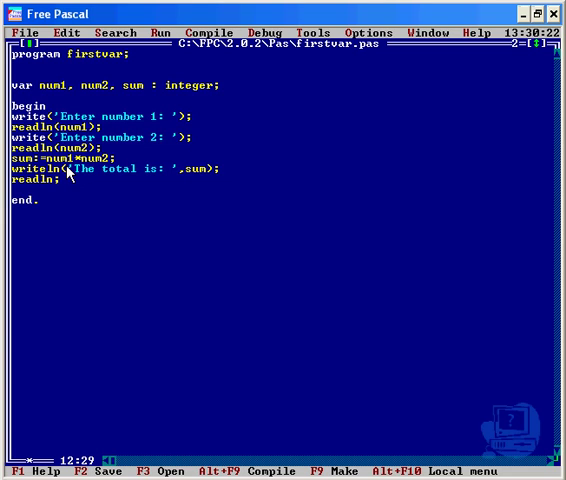
text(2)
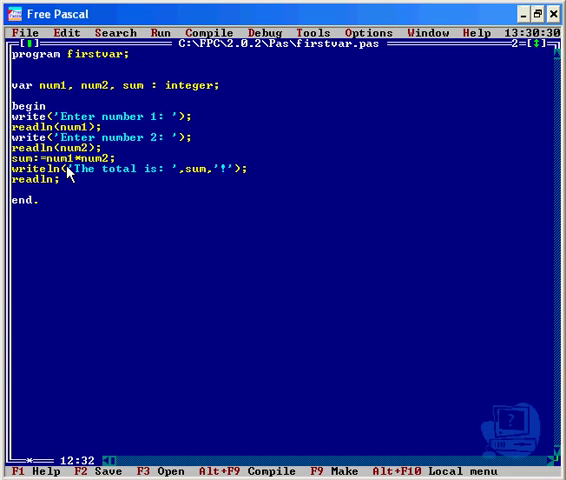
Compile and run firstvar, entering 25 and 4 to print the total message
key(F9)
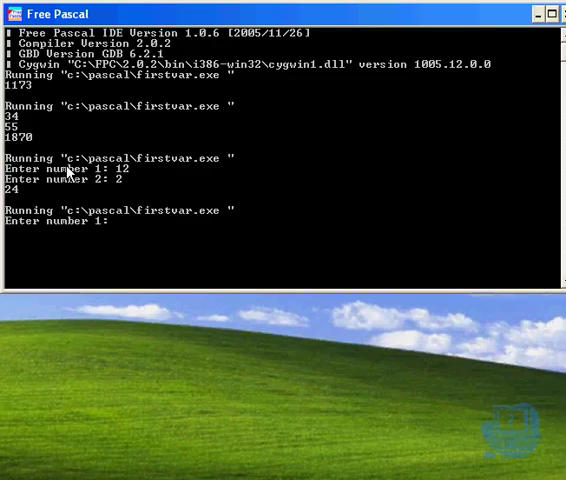
text(2)
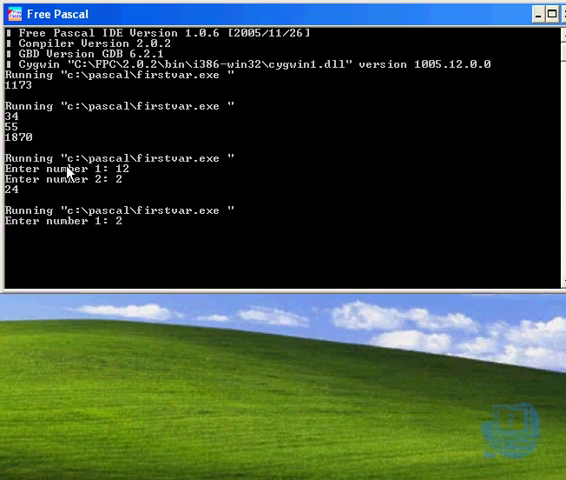
text(5)
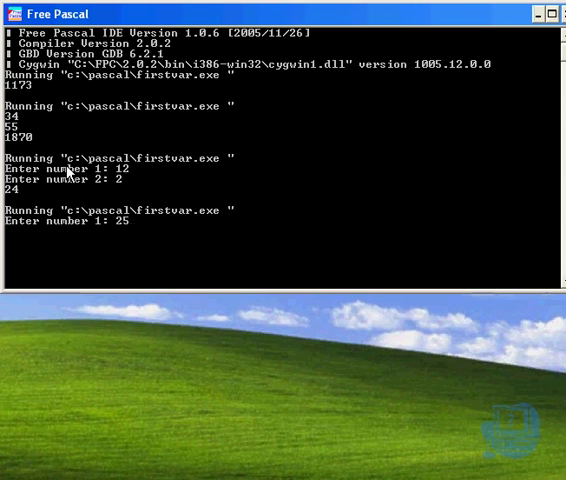
text(4)
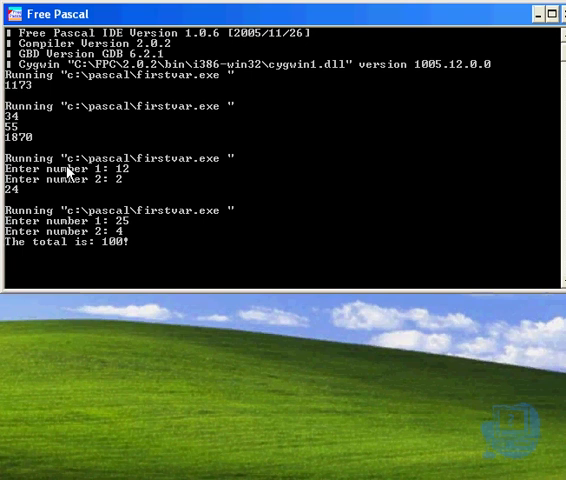
mouse_move(70, 118)
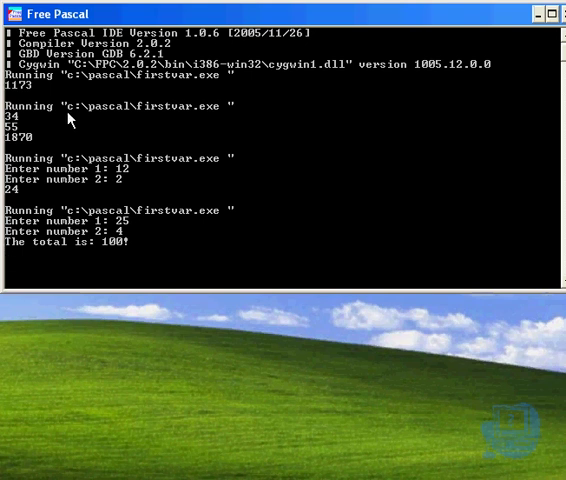
mouse_move(136, 244)
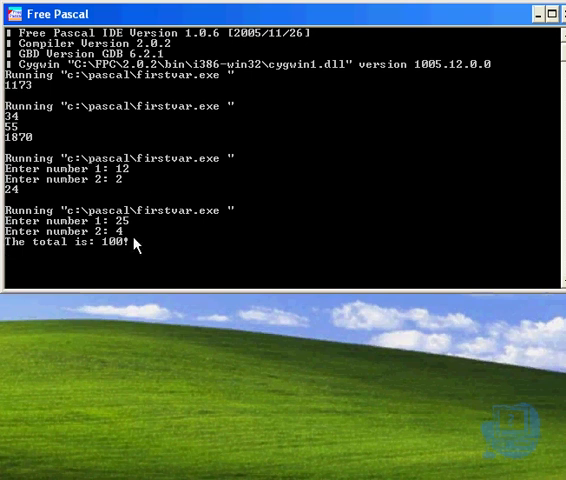